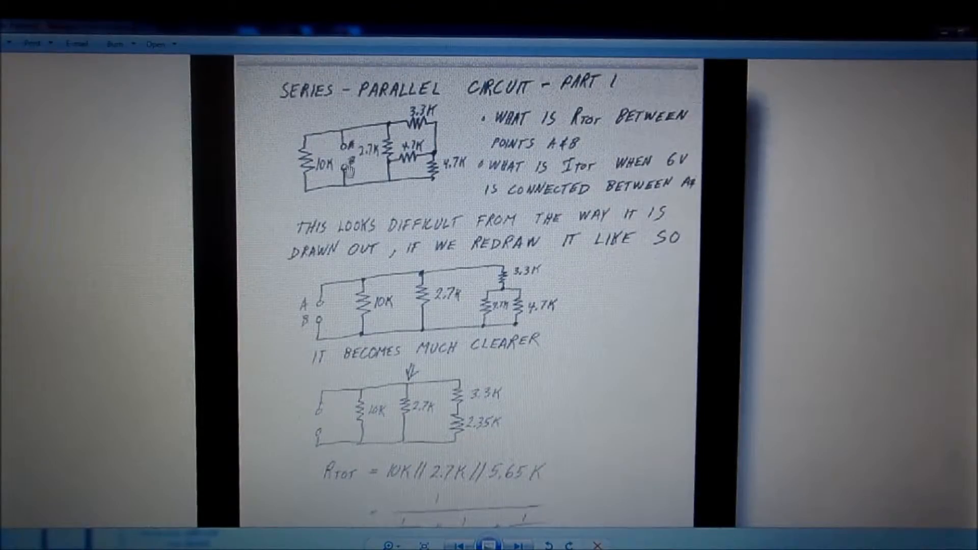
mouse_move(324, 134)
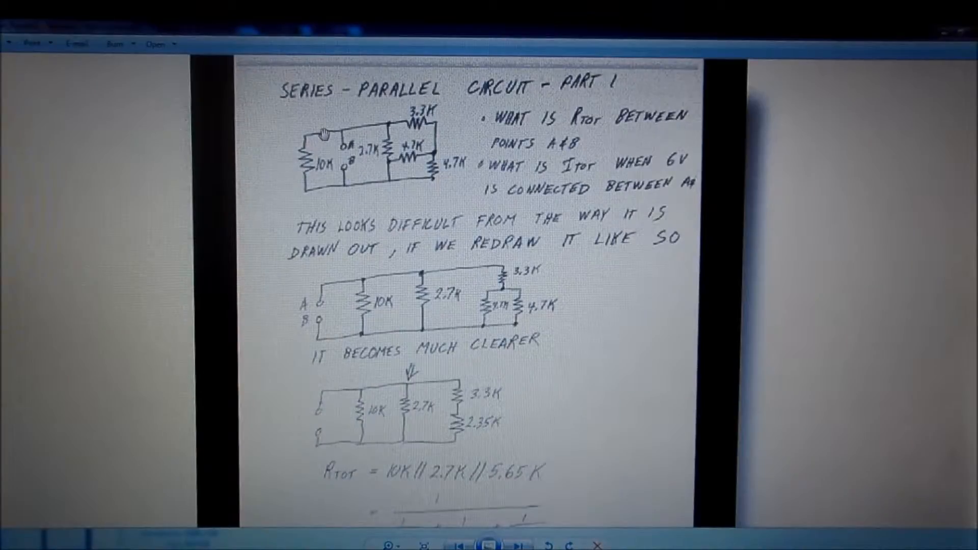
mouse_move(377, 179)
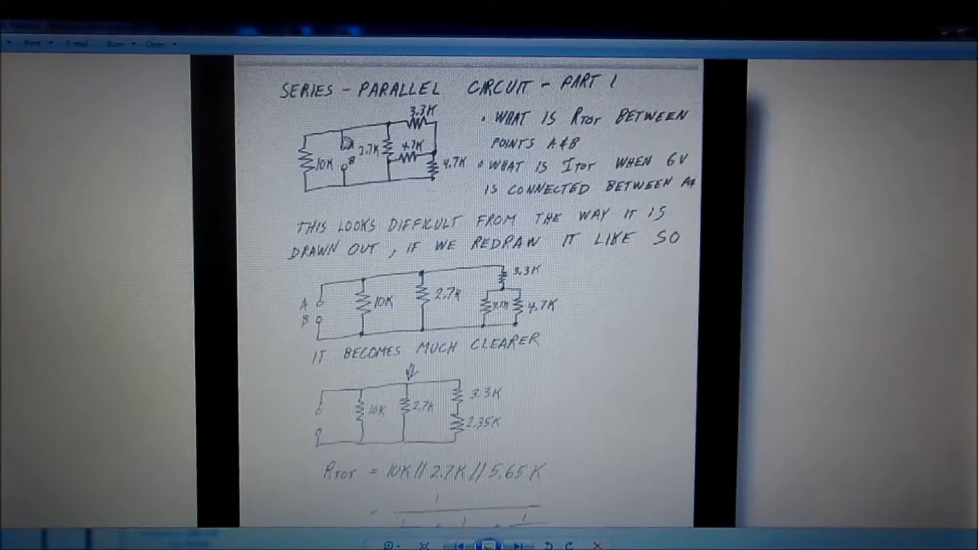
mouse_move(327, 305)
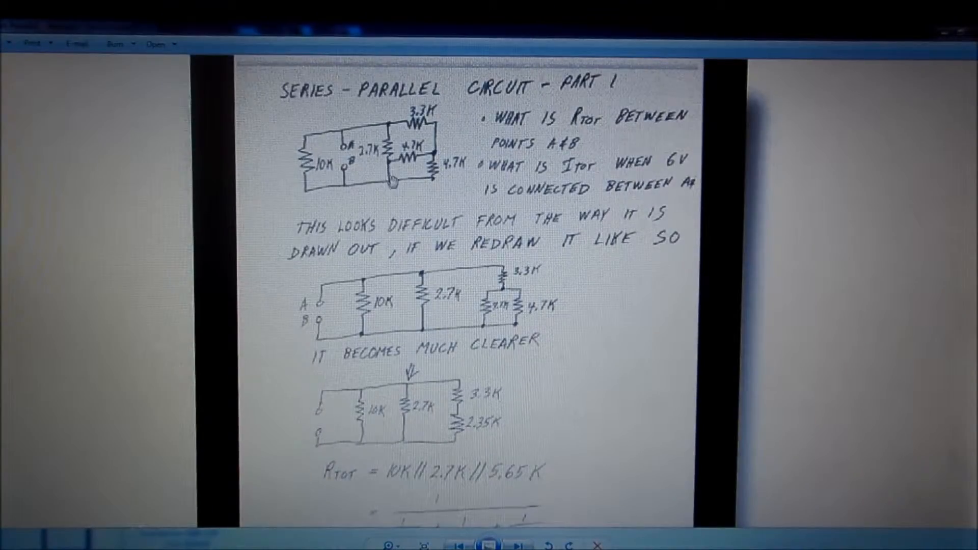
mouse_move(471, 332)
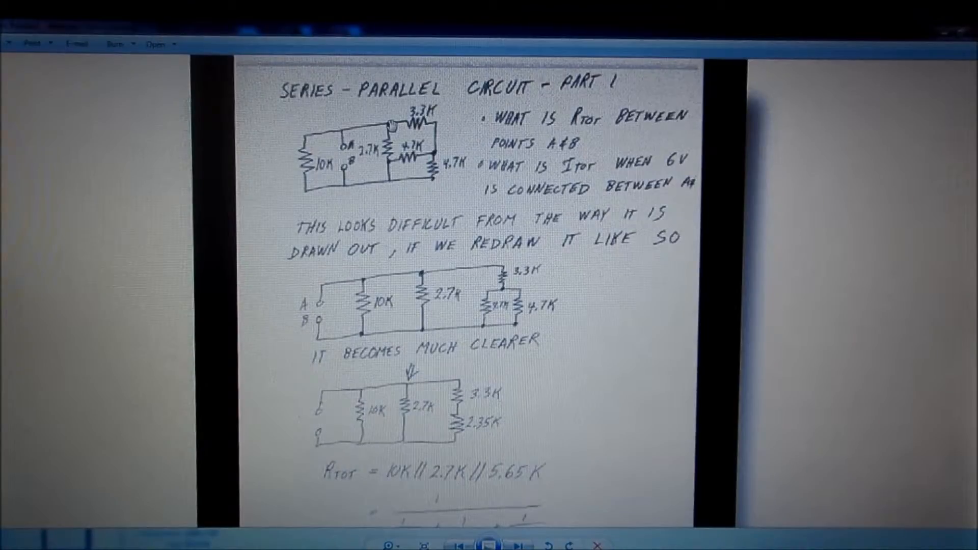
mouse_move(426, 267)
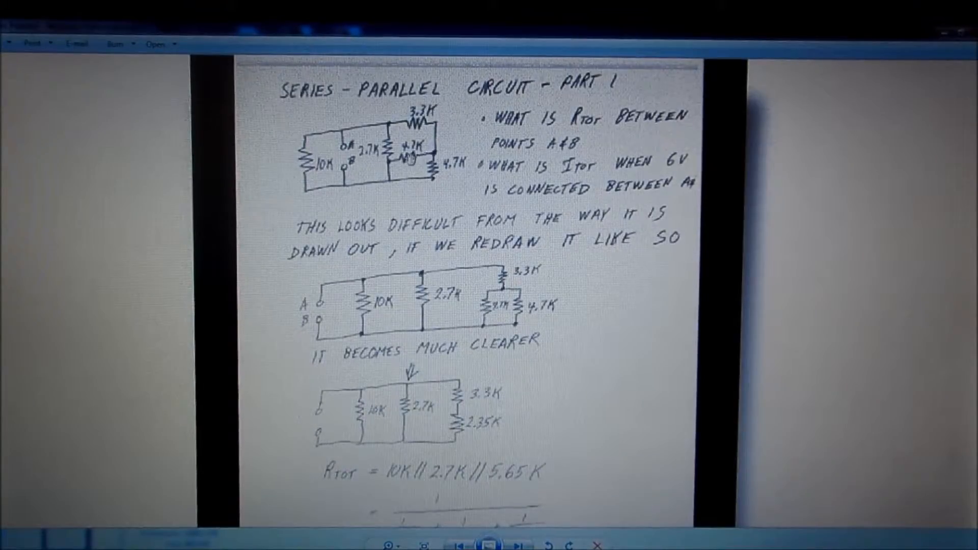
mouse_move(449, 328)
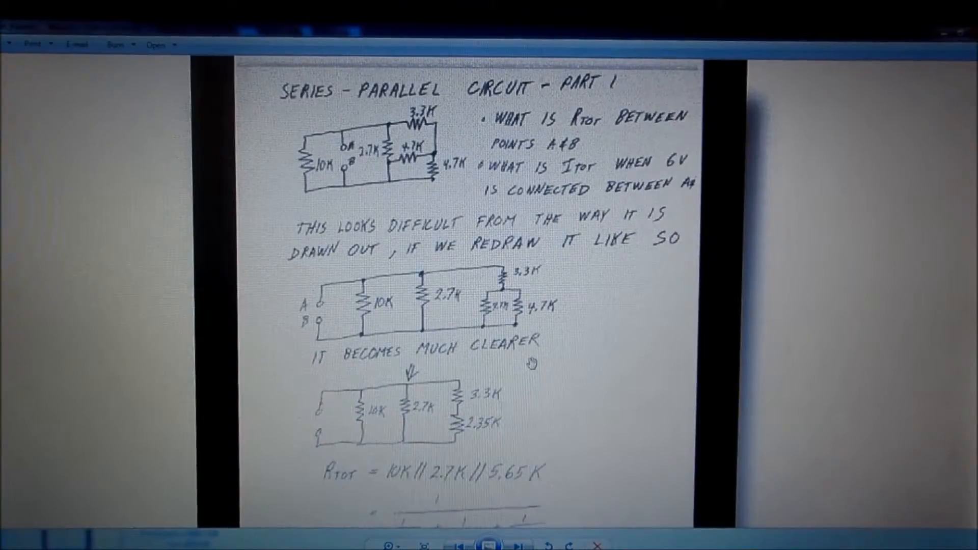
Zoom out to view the full hand calculation page ending at 3.88 mA total current
scroll("down", 3)
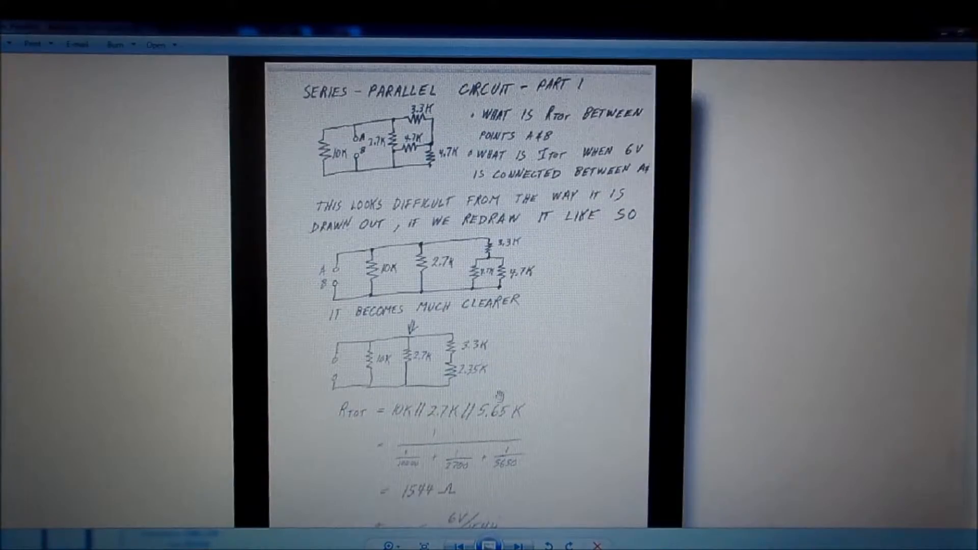
scroll("down", 3)
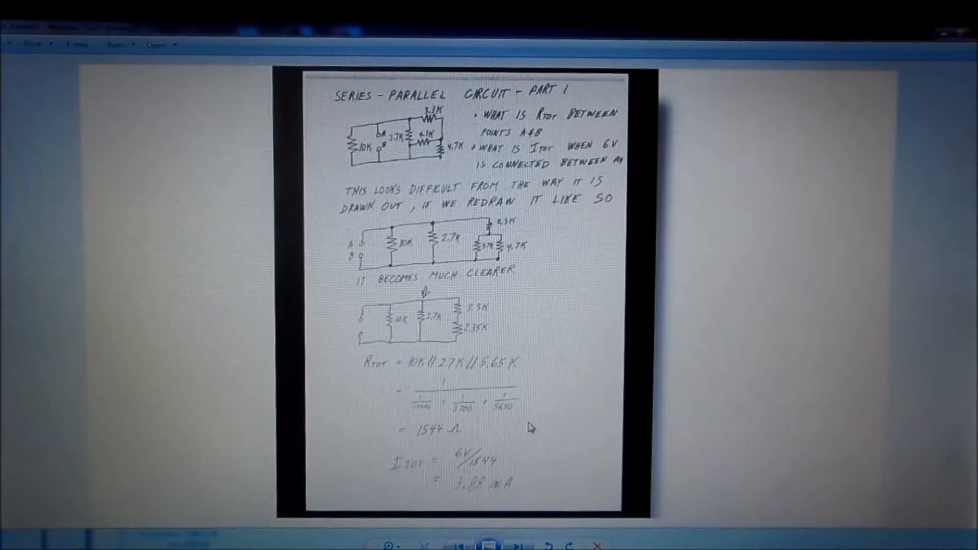
scroll("down", 3)
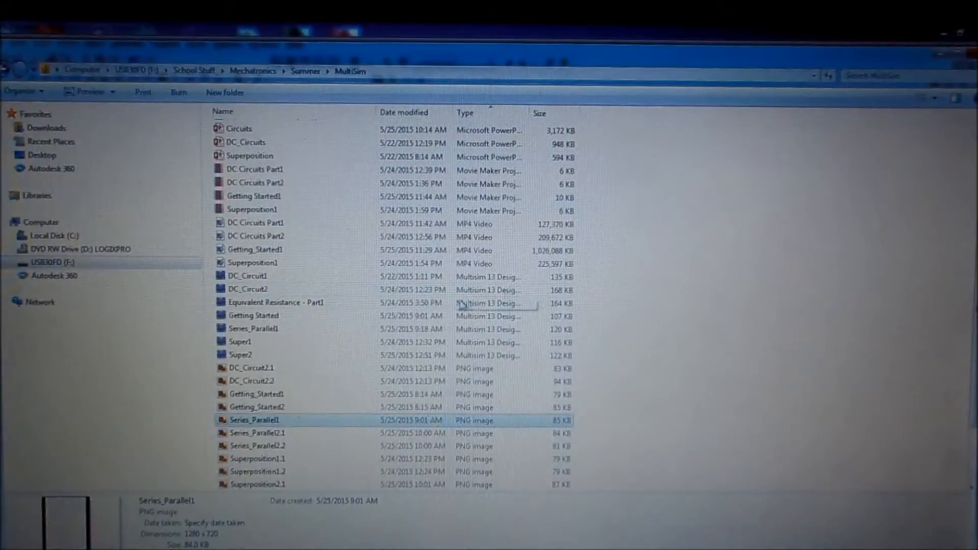
Open the Series_Parallel1 design file from the MultiSim folder into Multisim
double_click(254, 419)
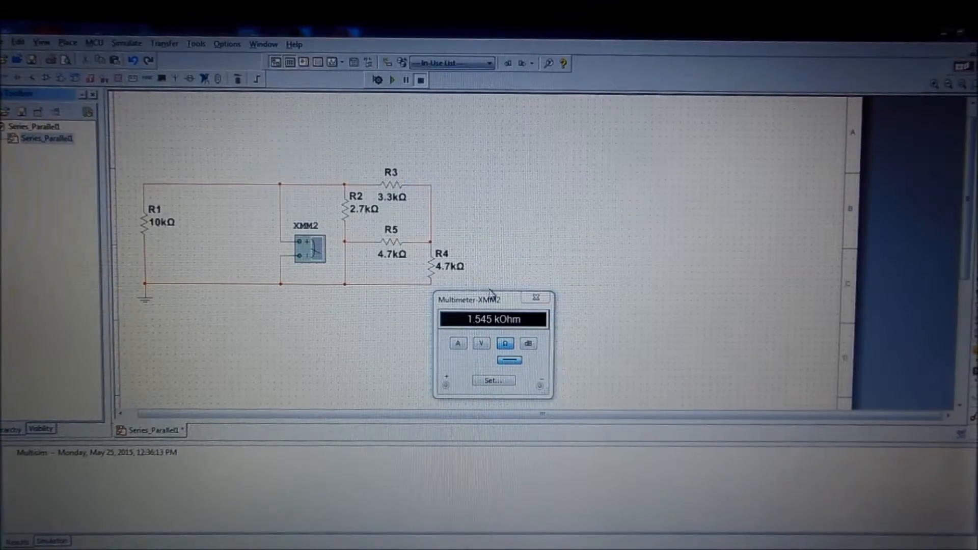
Rerun the simulation with XMM2 on resistance to reconfirm 1.545 kΩ, then dismiss its readout
left_click(535, 298)
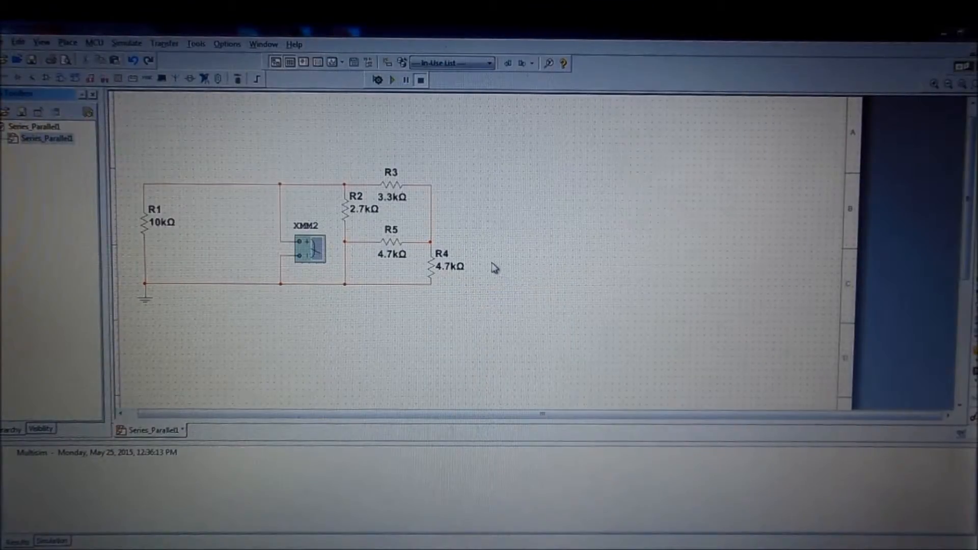
mouse_move(415, 215)
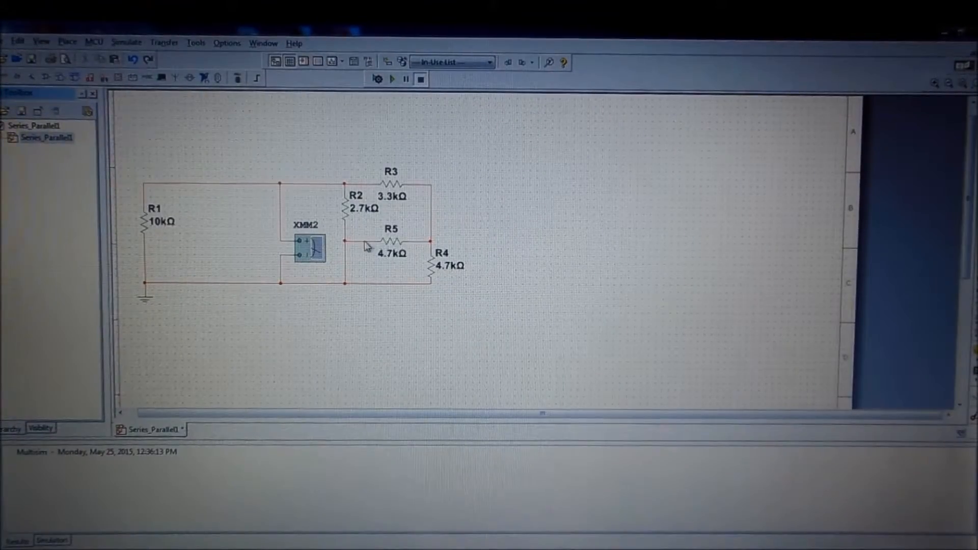
mouse_move(305, 249)
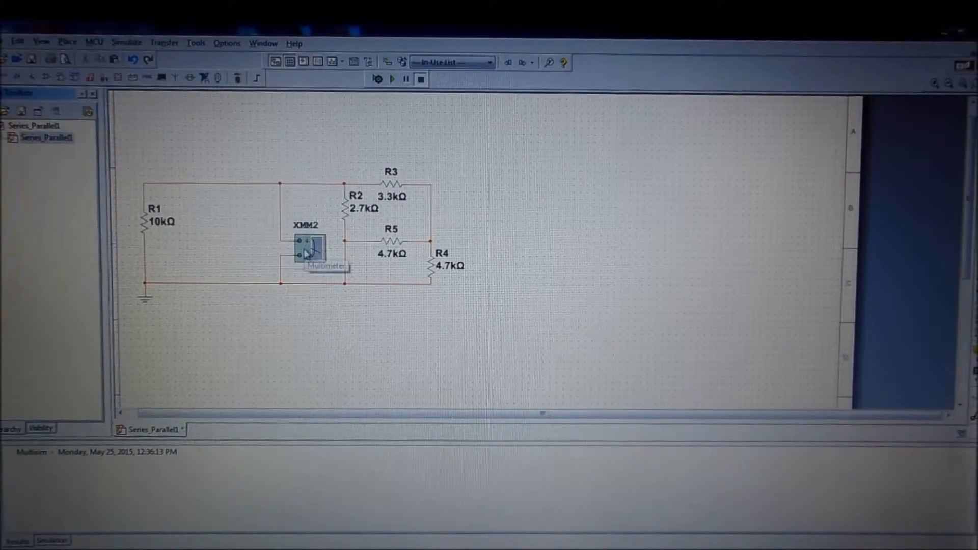
double_click(305, 246)
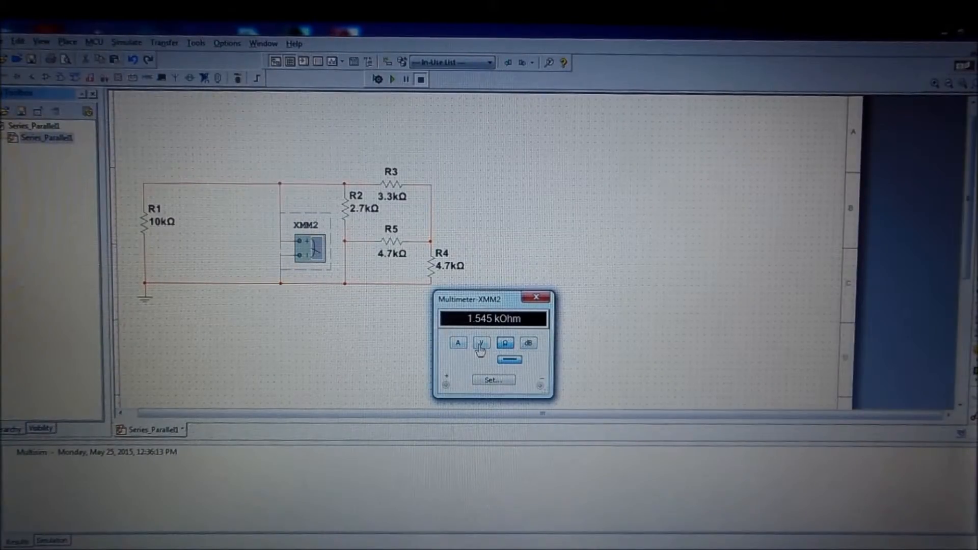
left_click(457, 343)
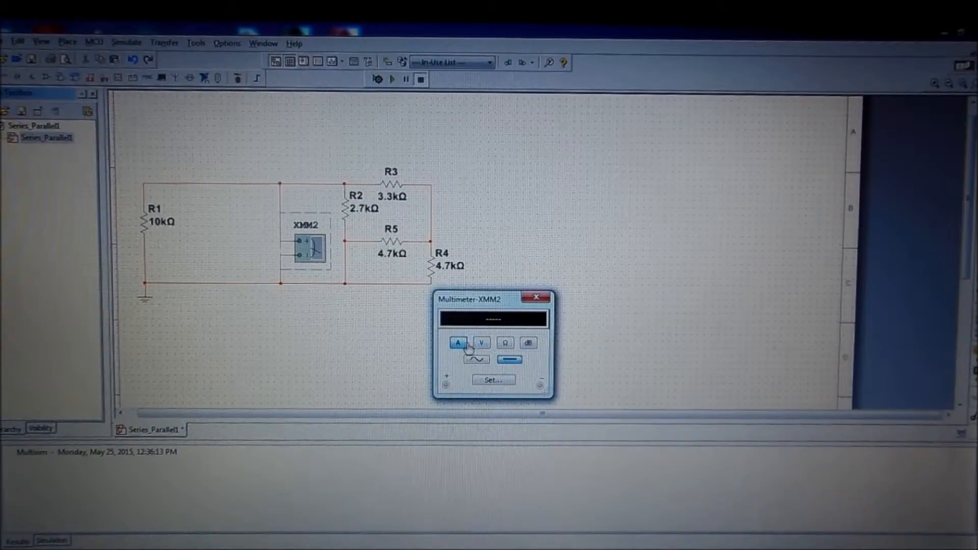
left_click(505, 342)
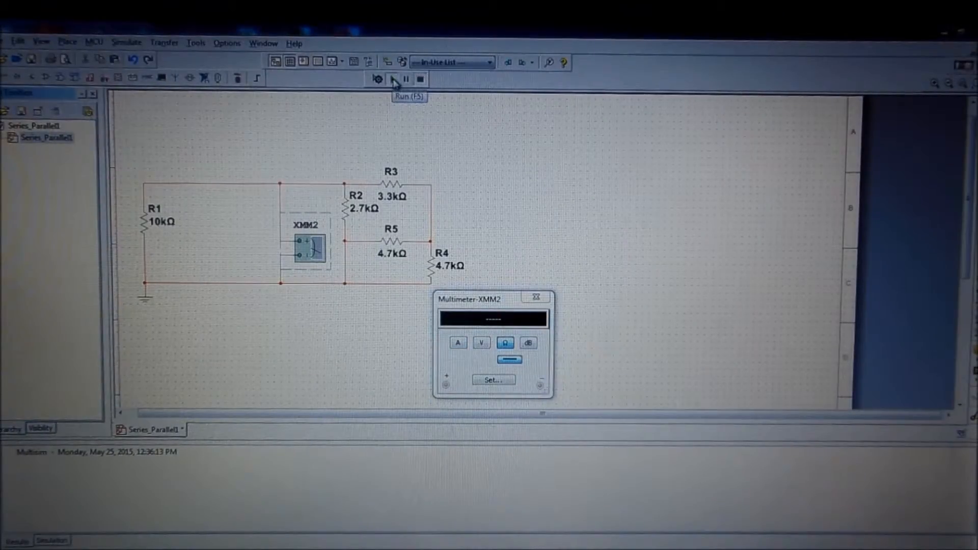
left_click(392, 78)
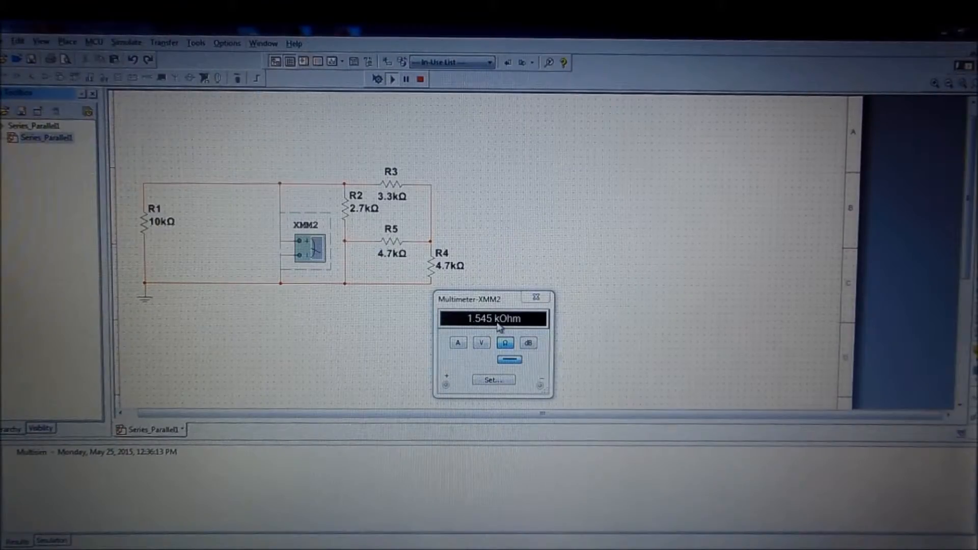
mouse_move(534, 297)
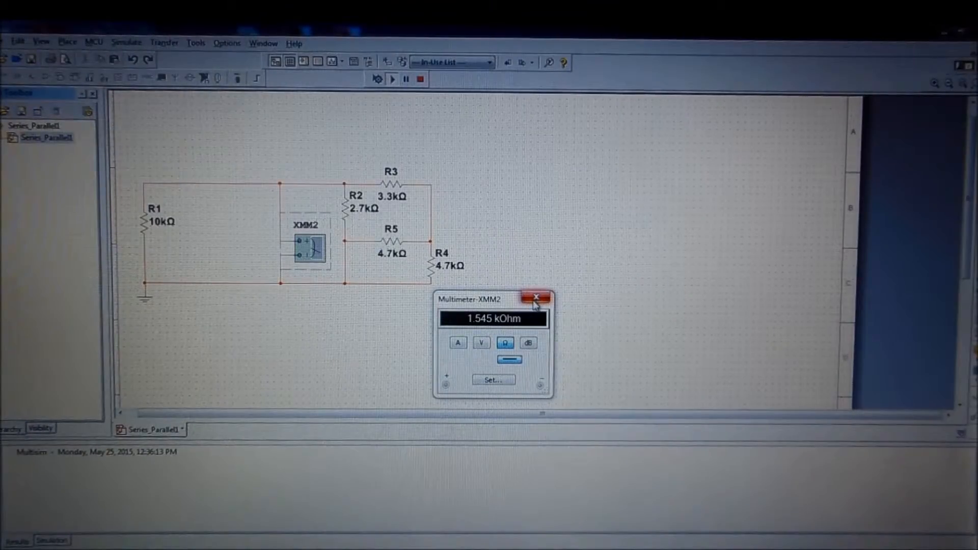
mouse_move(537, 299)
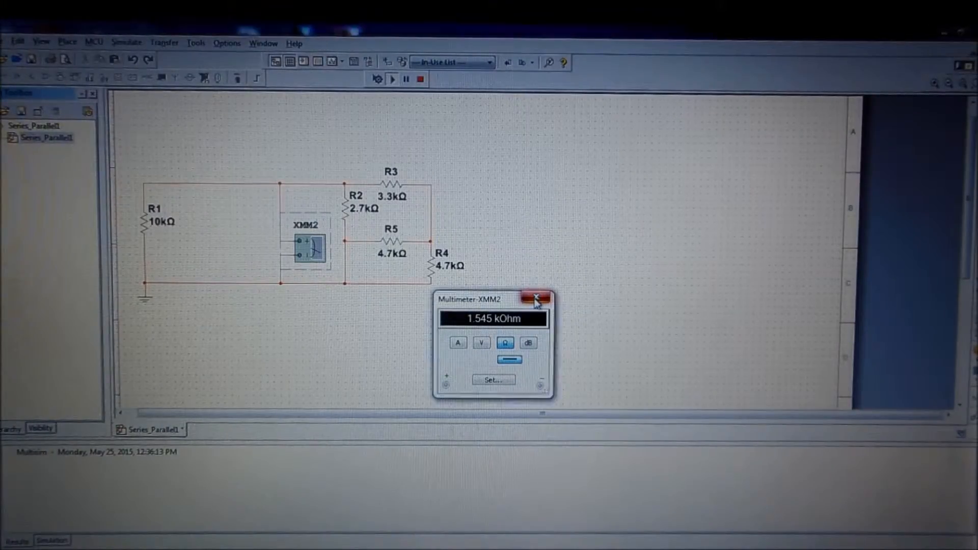
left_click(535, 299)
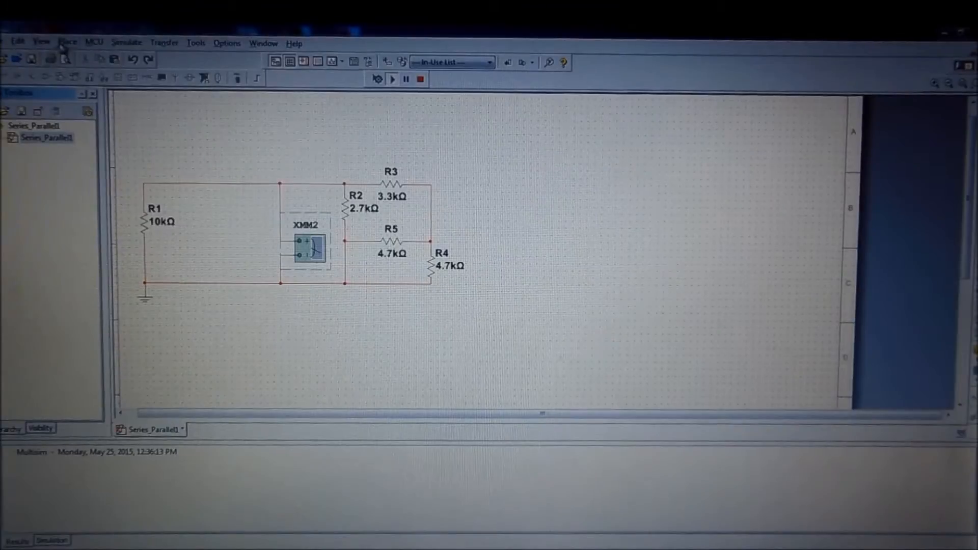
Stop the simulation and place a 12 V DC_POWER source V1 on the schematic
left_click(67, 42)
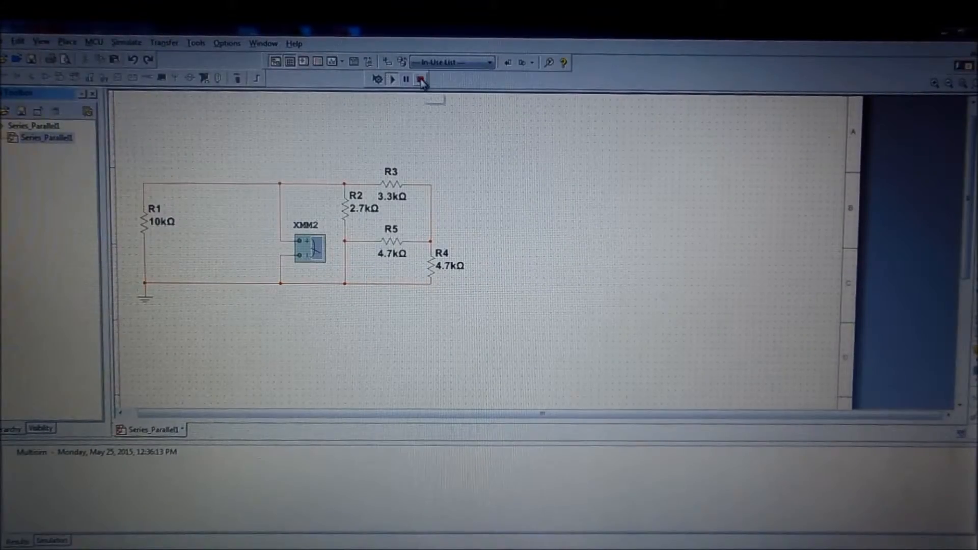
left_click(421, 78)
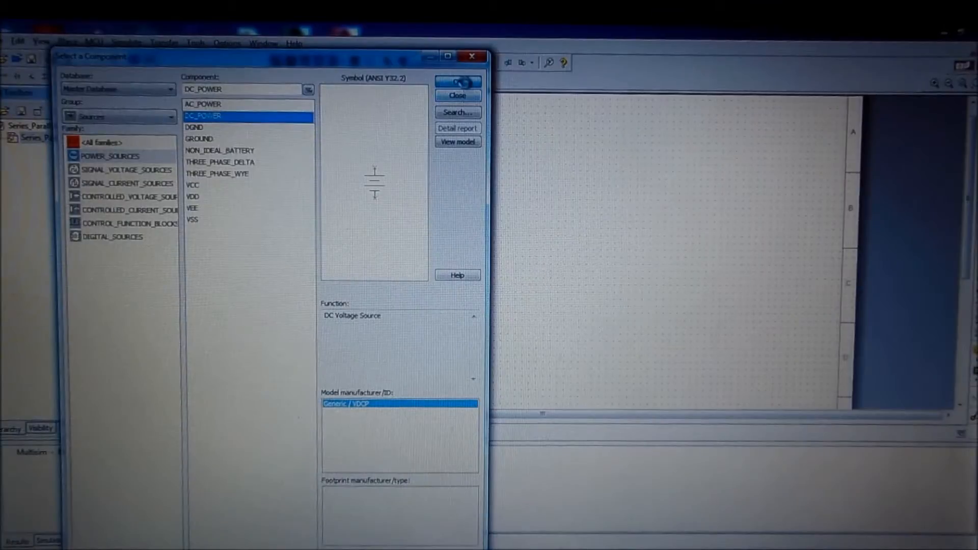
left_click(456, 96)
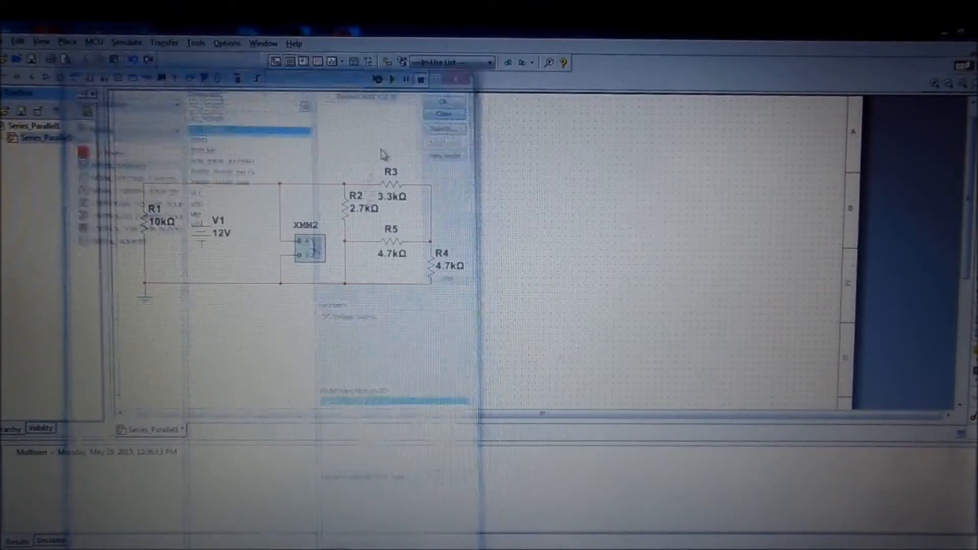
Set source V1's voltage value to 6 V
double_click(218, 231)
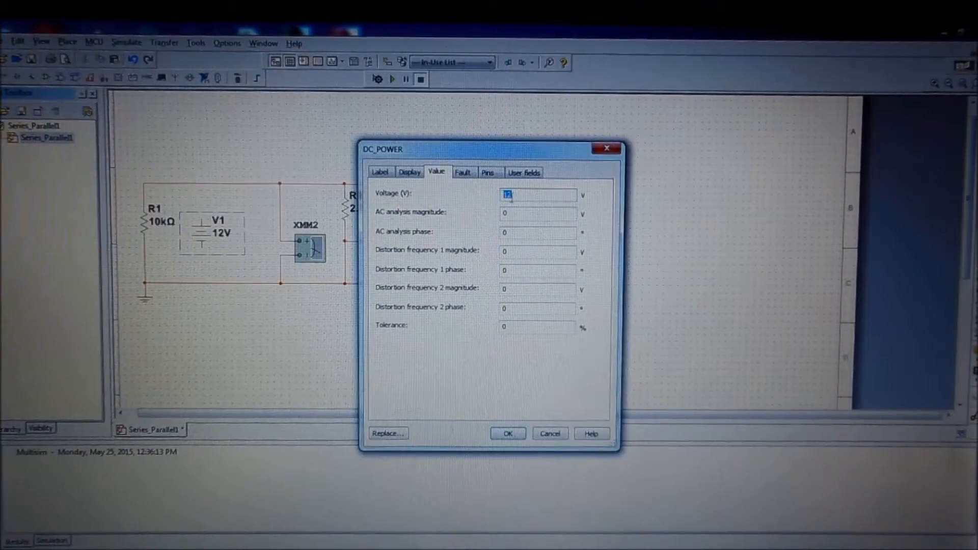
type("6")
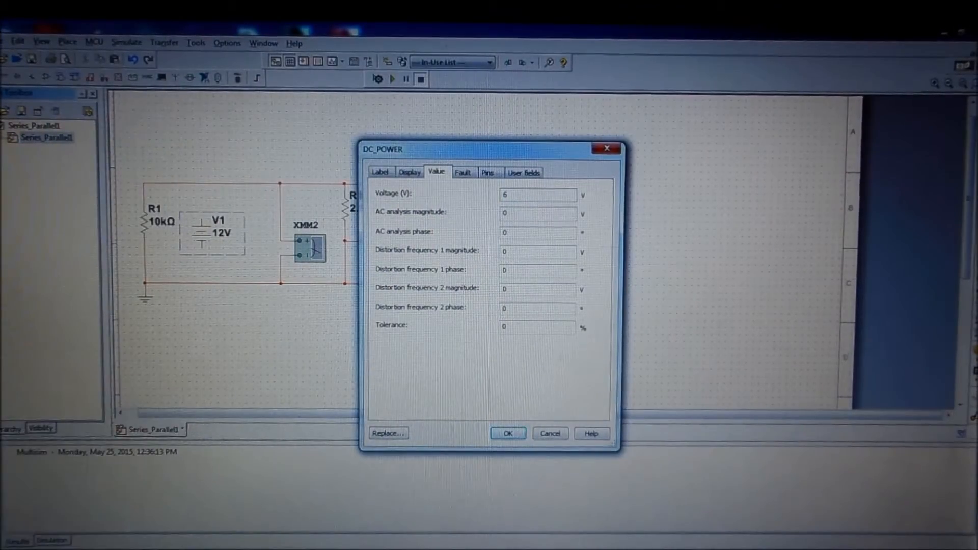
left_click(508, 433)
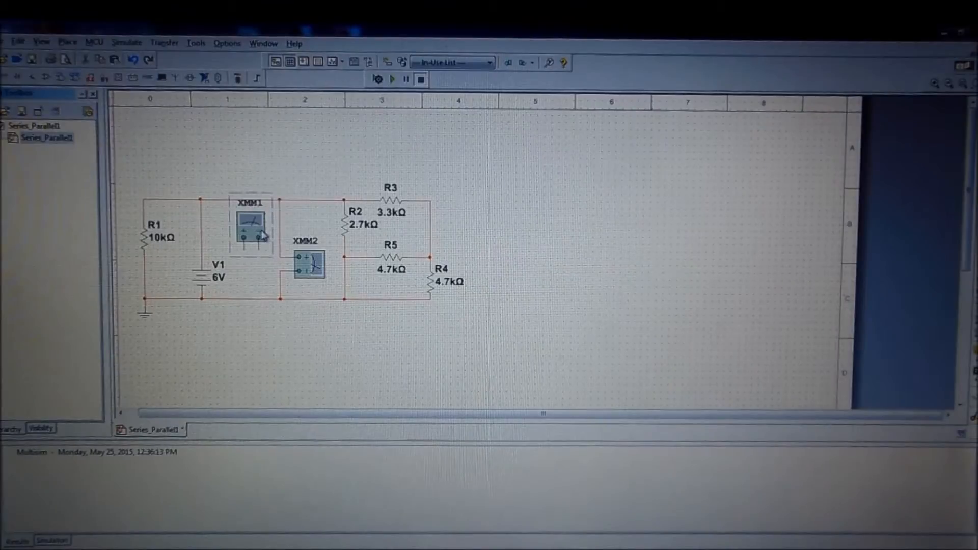
Rotate and flip multimeter XMM1 horizontally so it sits beside V1 for series wiring
right_click(249, 227)
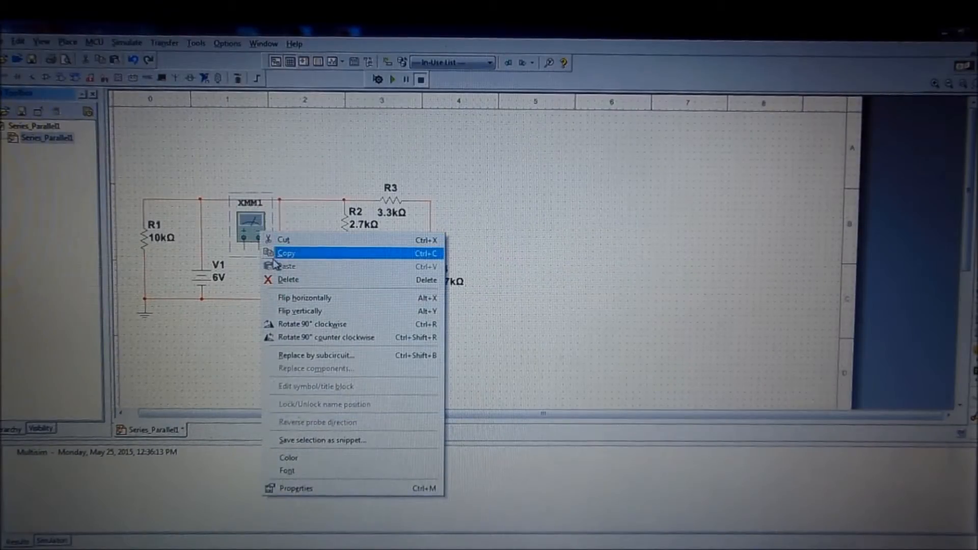
mouse_move(299, 311)
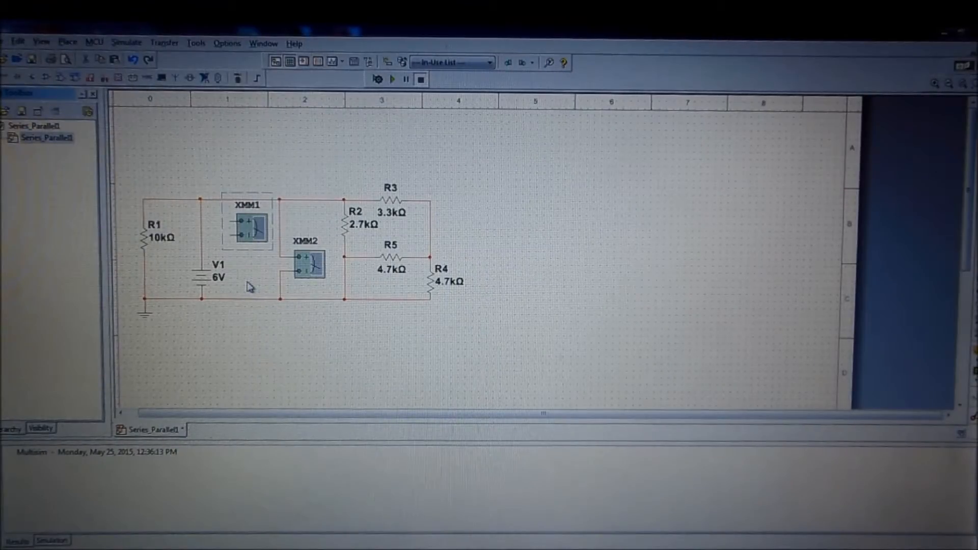
right_click(246, 228)
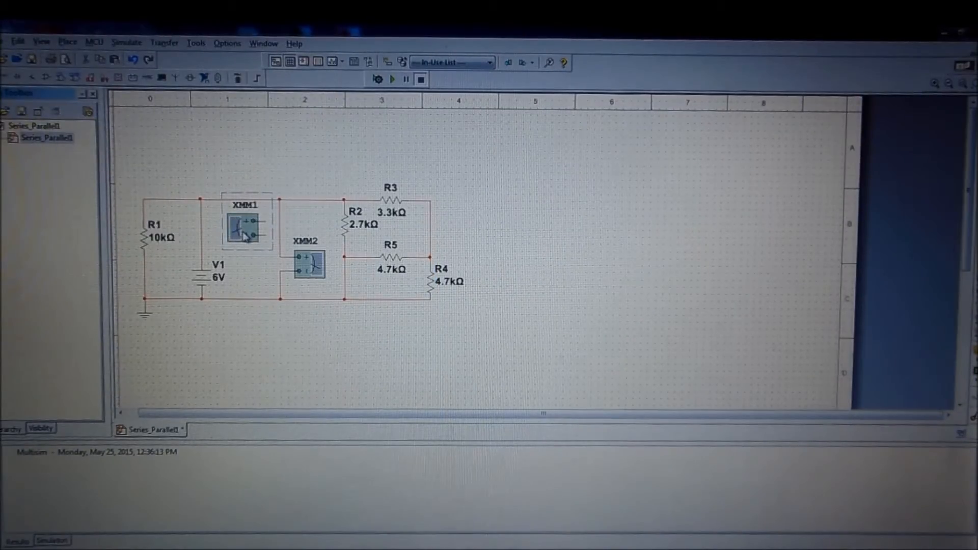
right_click(246, 224)
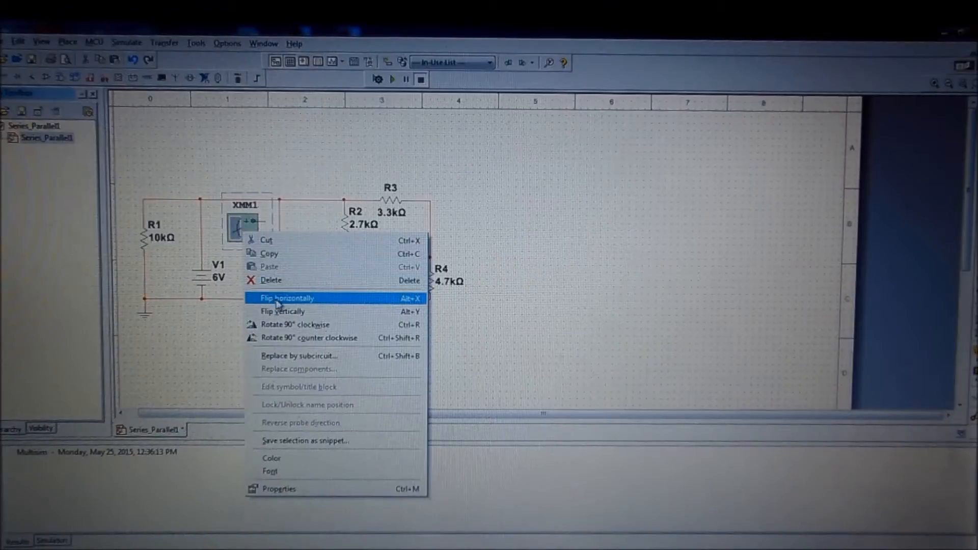
left_click(287, 297)
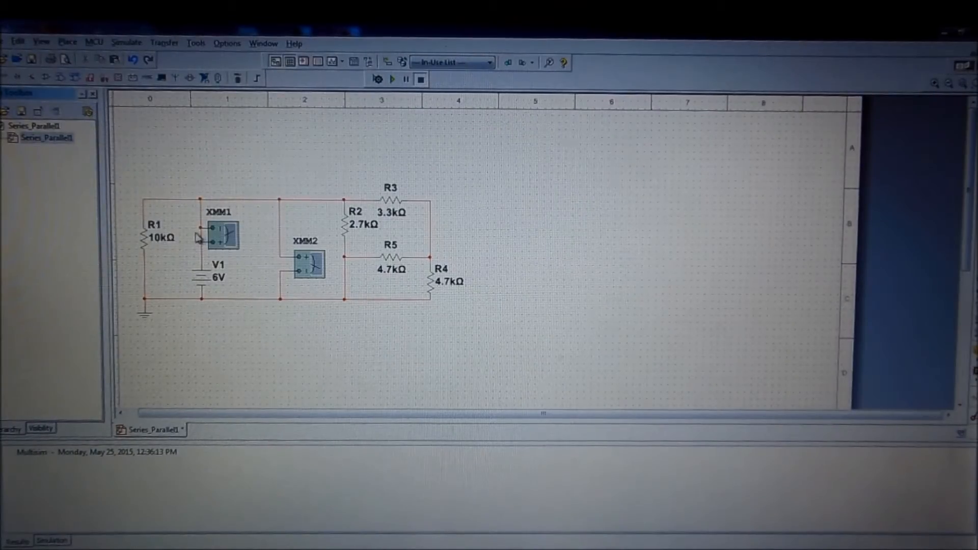
mouse_move(215, 243)
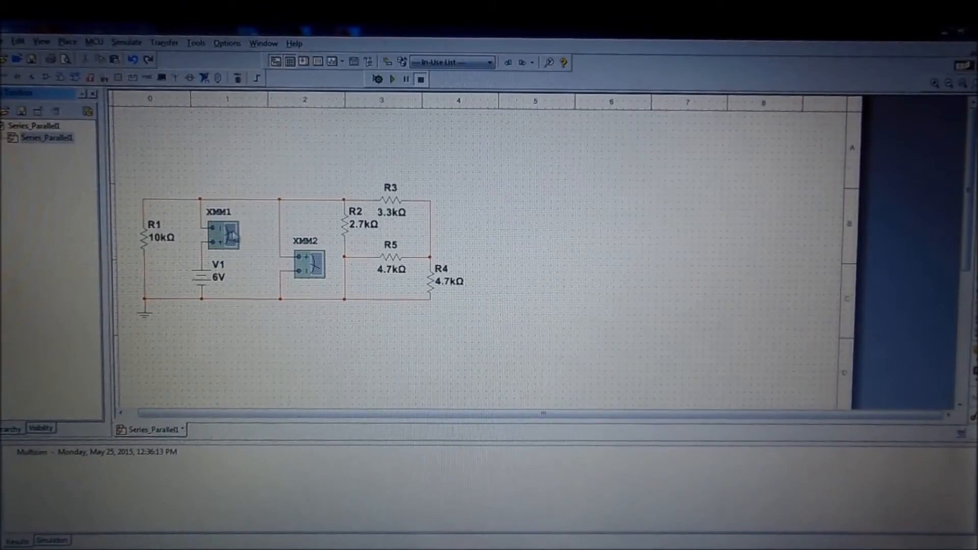
Set XMM1 to measure current and run the simulation to read 3.884 mA
double_click(223, 236)
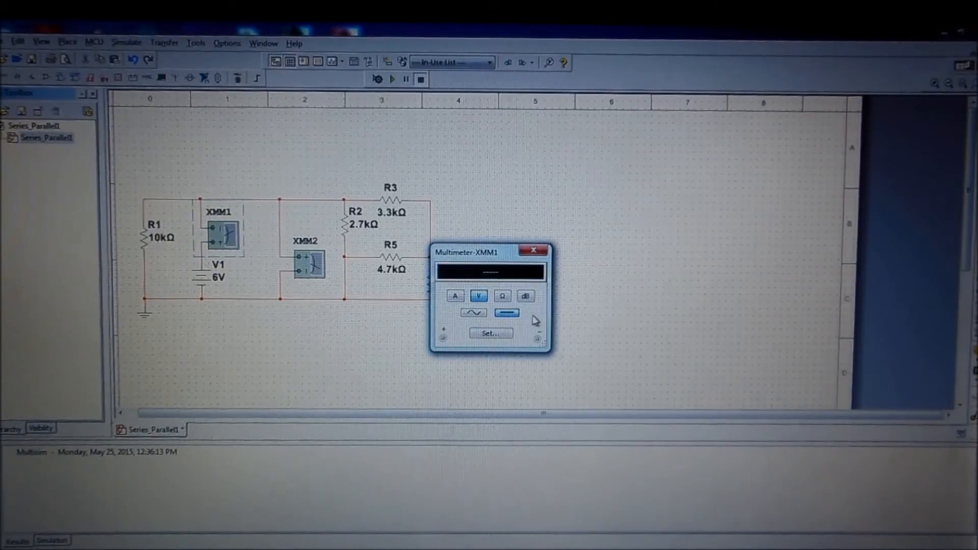
left_click(454, 296)
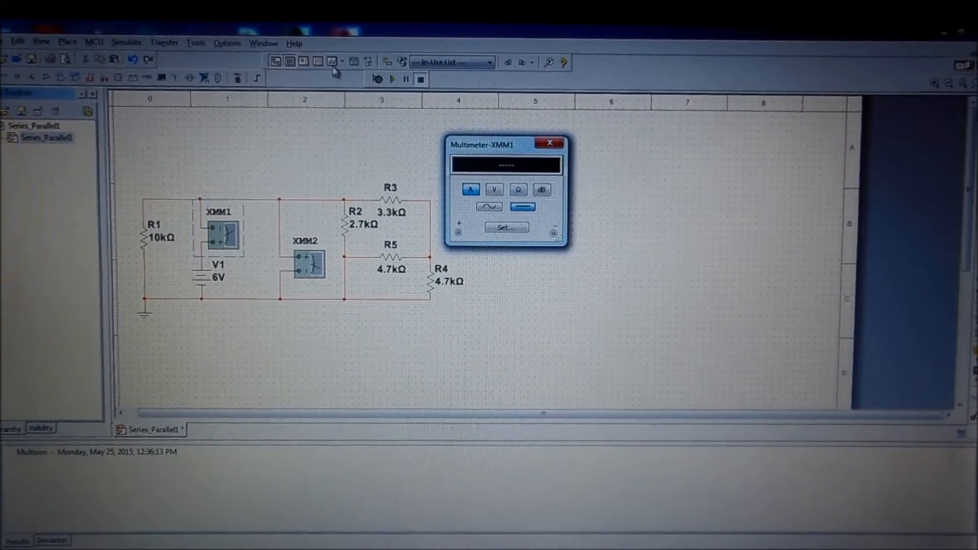
left_click(391, 80)
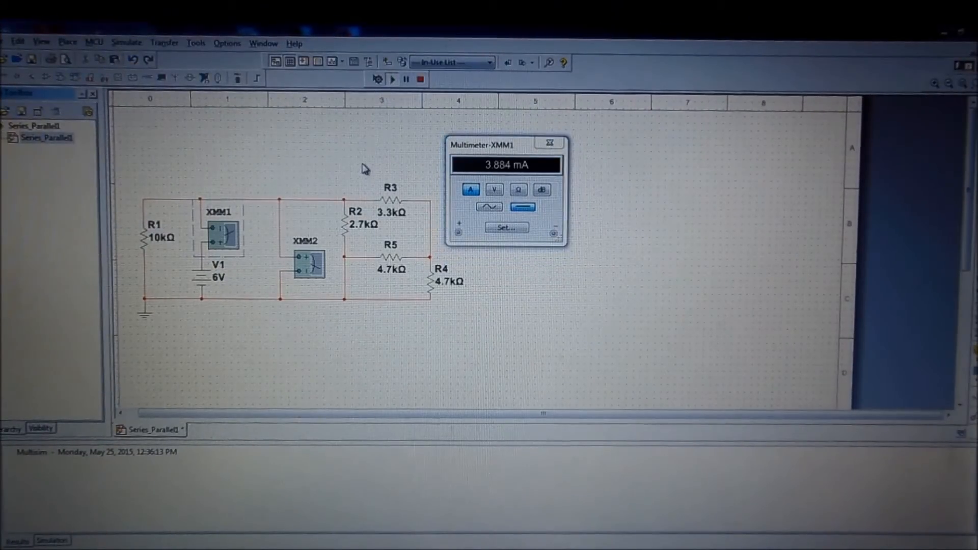
mouse_move(502, 178)
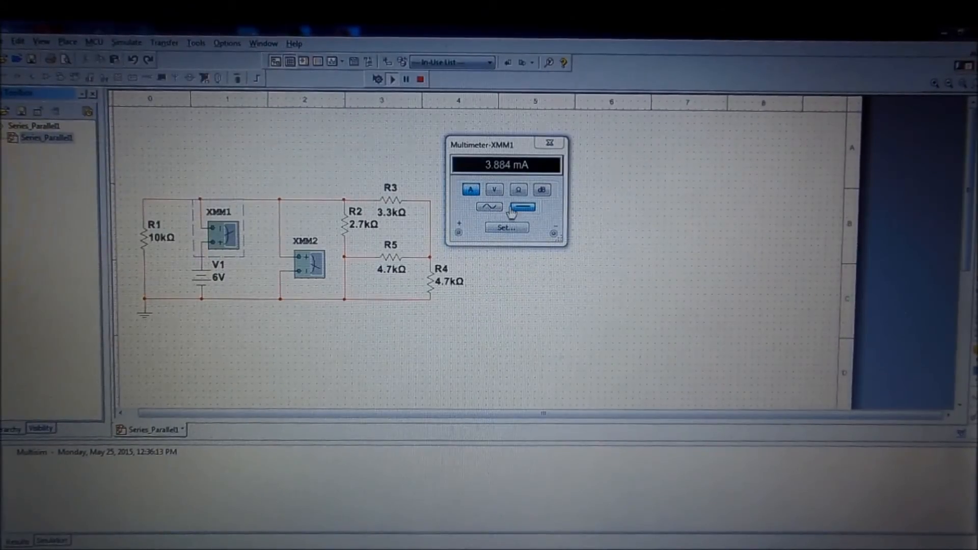
mouse_move(549, 144)
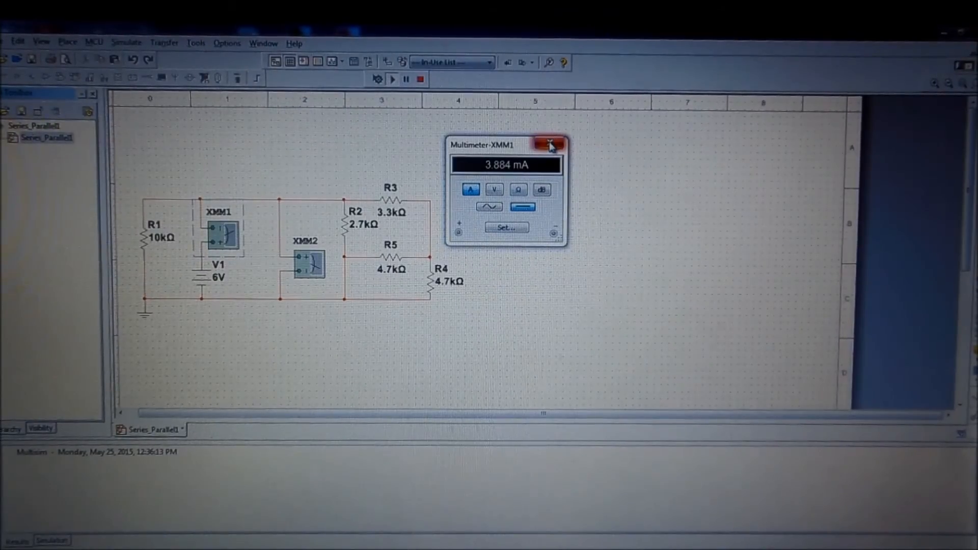